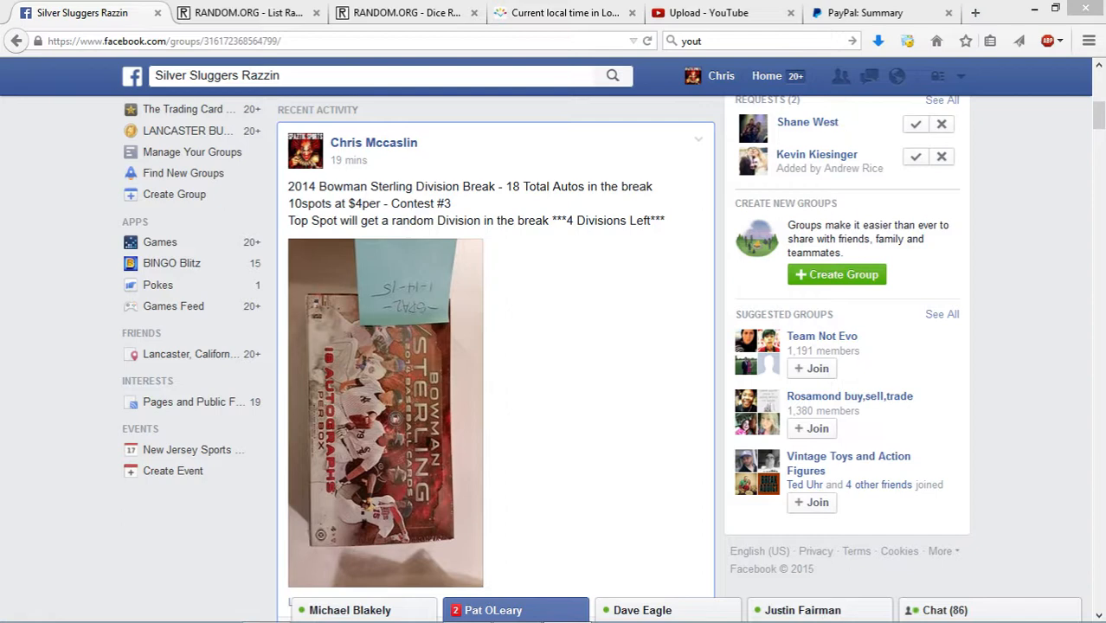
{"action": "mouse_move", "coordinate": [249, 527]}
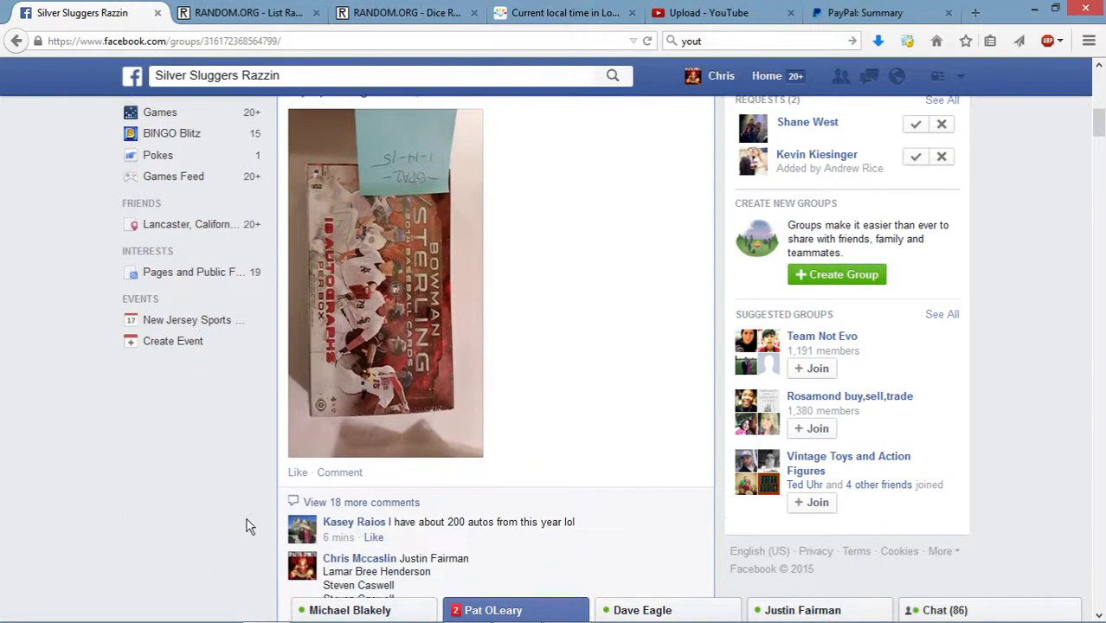
- Copy the ten-name list from the comment on the break post
{"action": "scroll", "scroll_direction": "down", "scroll_amount": 3}
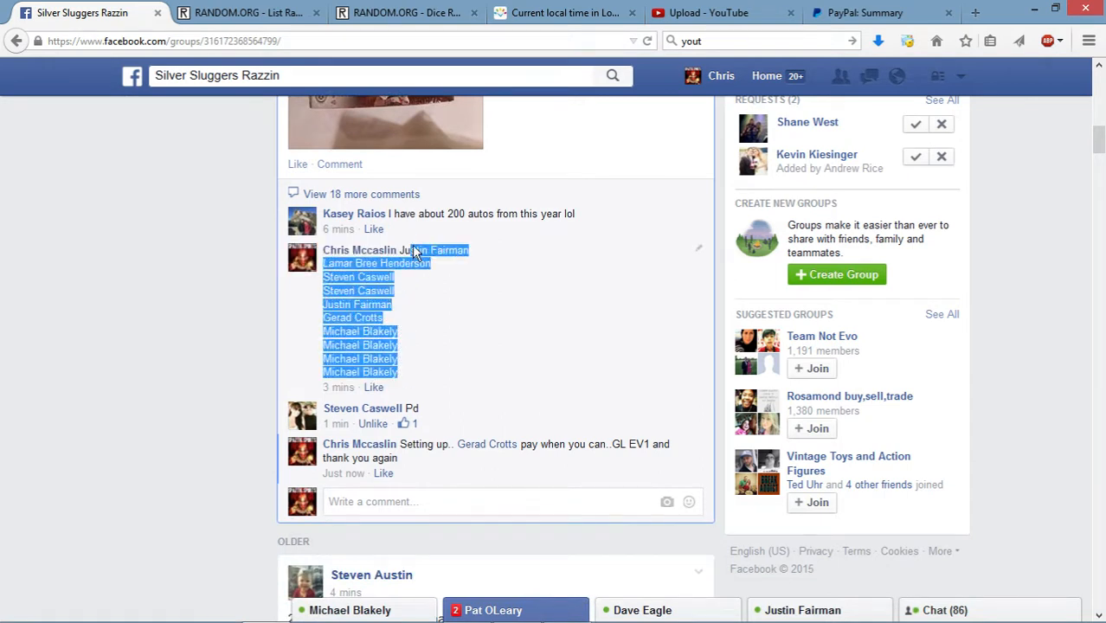
{"action": "right_click", "coordinate": [415, 256]}
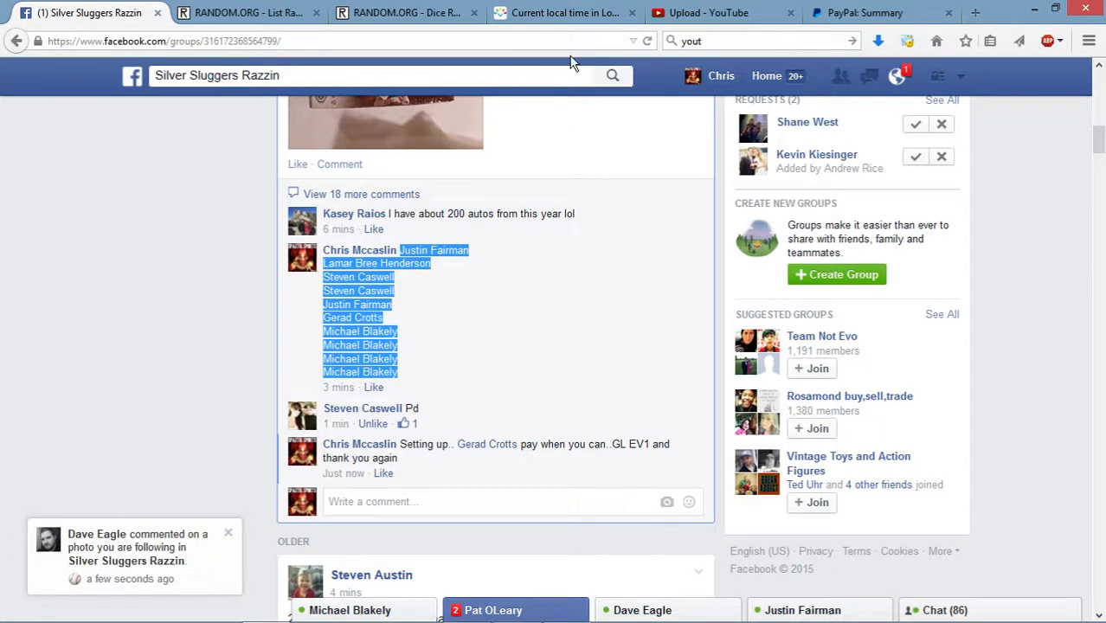
- Check the Los Angeles clock, post a 'LIVE' comment under the break post, and confirm its time
{"action": "left_click", "coordinate": [569, 12]}
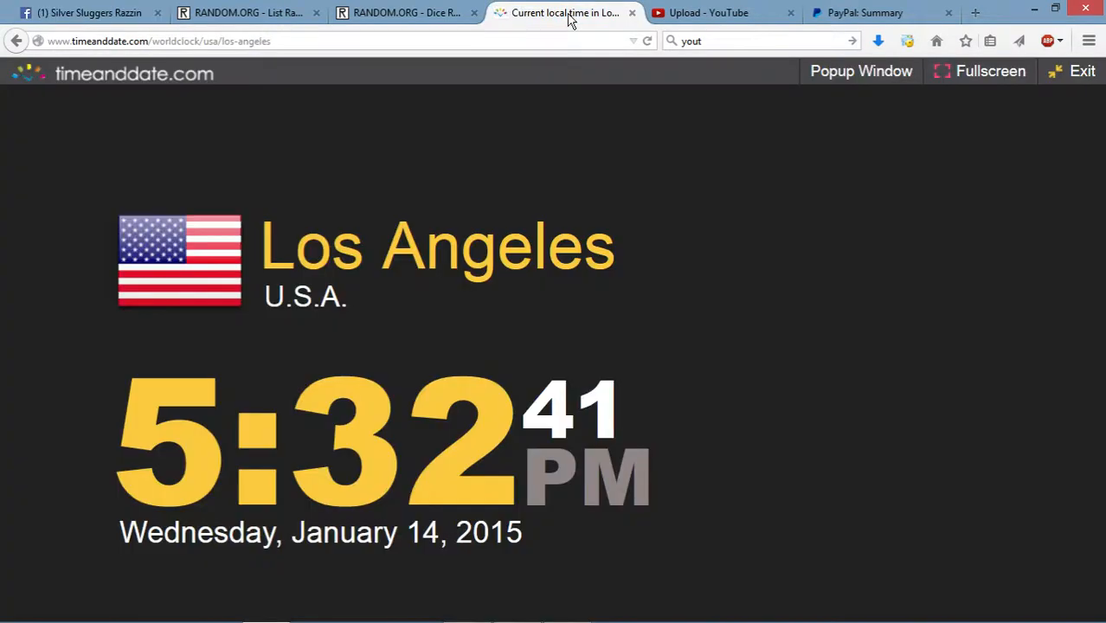
{"action": "left_click", "coordinate": [95, 14]}
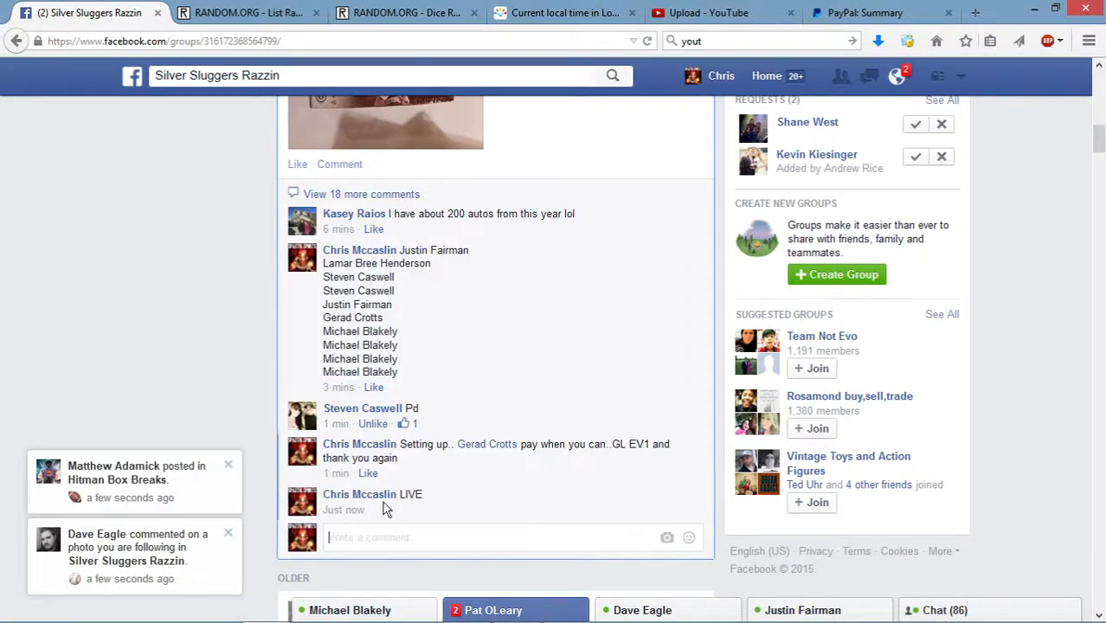
{"action": "mouse_move", "coordinate": [343, 509]}
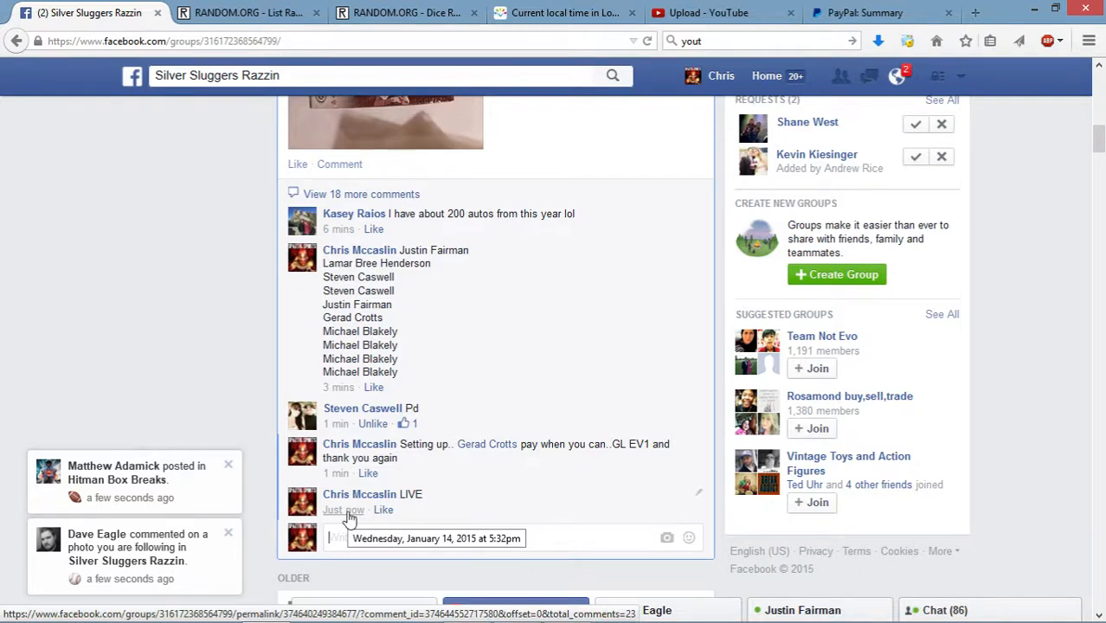
{"action": "left_click", "coordinate": [234, 14]}
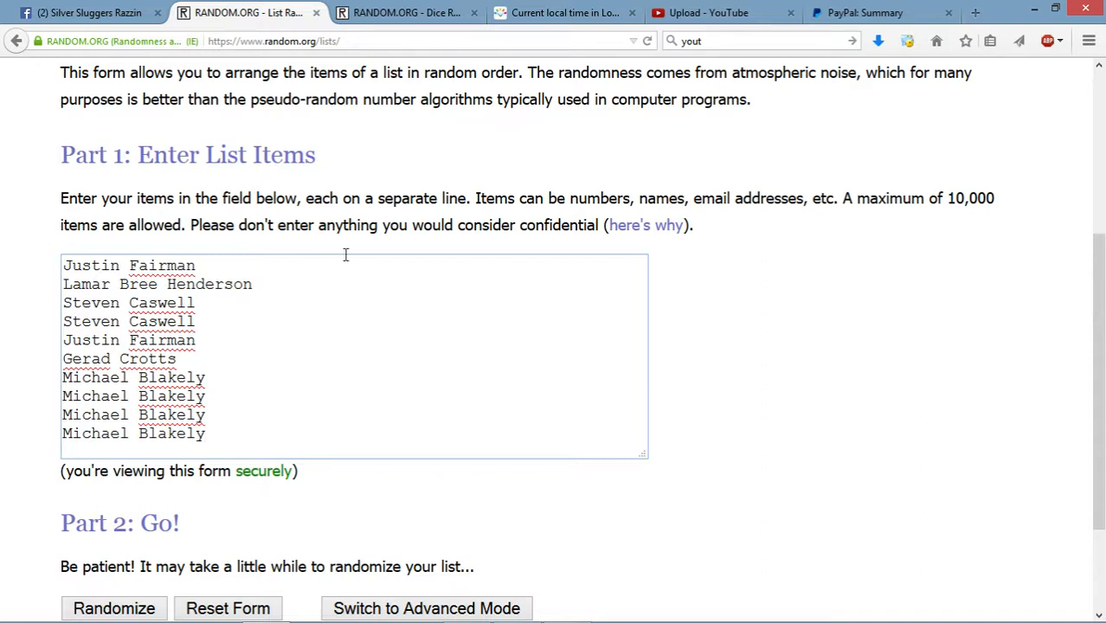
- Check the Los Angeles clock, then roll the two virtual dice in the Dice Roller
{"action": "left_click", "coordinate": [558, 14]}
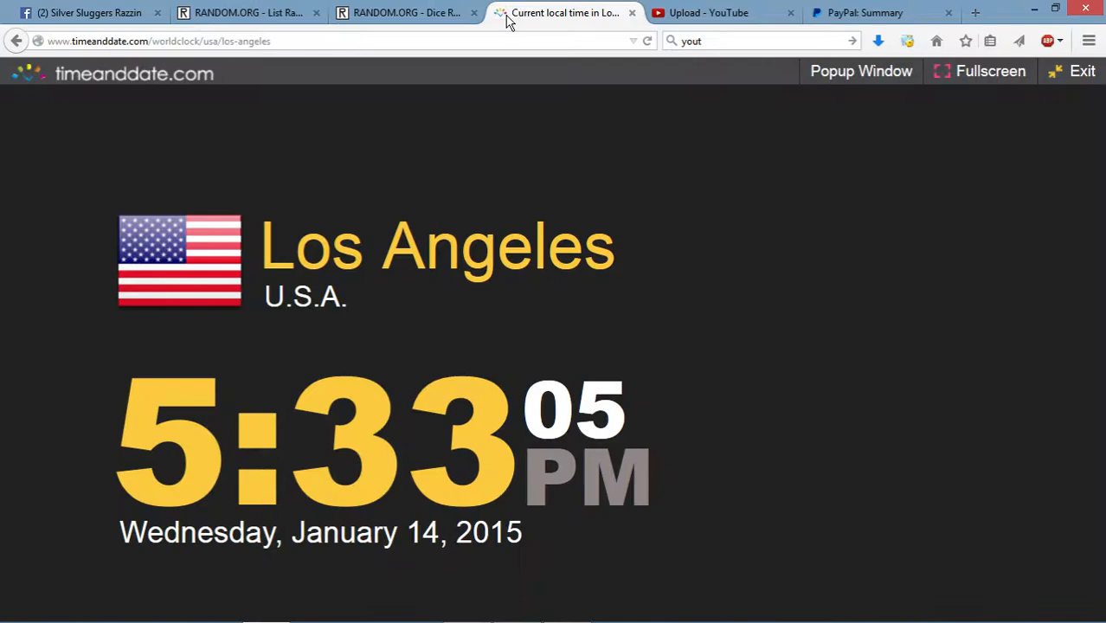
{"action": "left_click", "coordinate": [398, 13]}
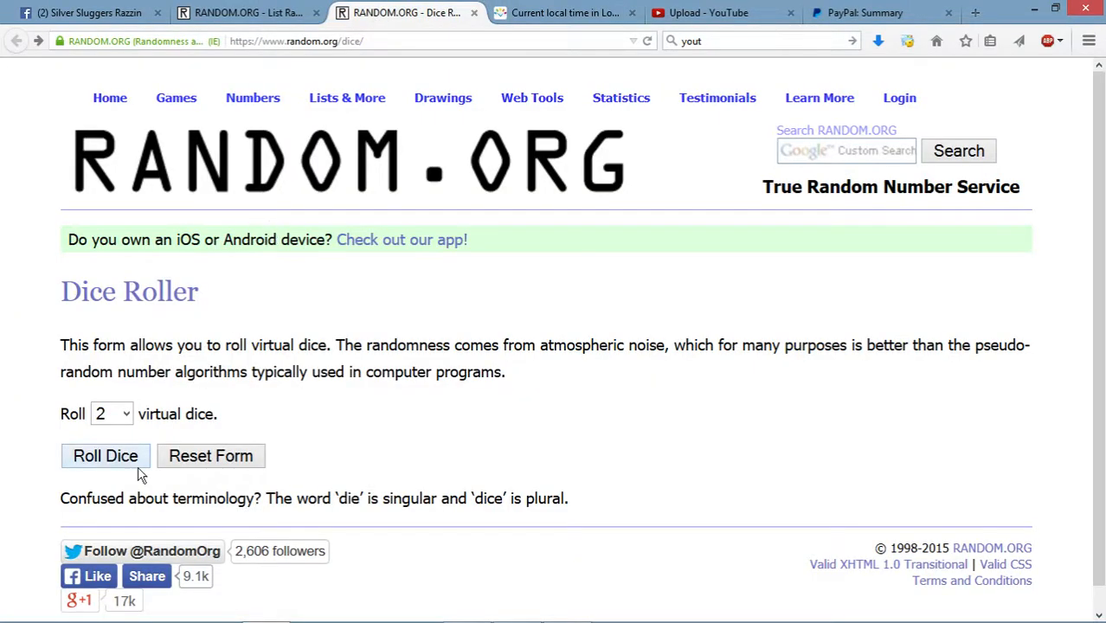
{"action": "mouse_move", "coordinate": [114, 462]}
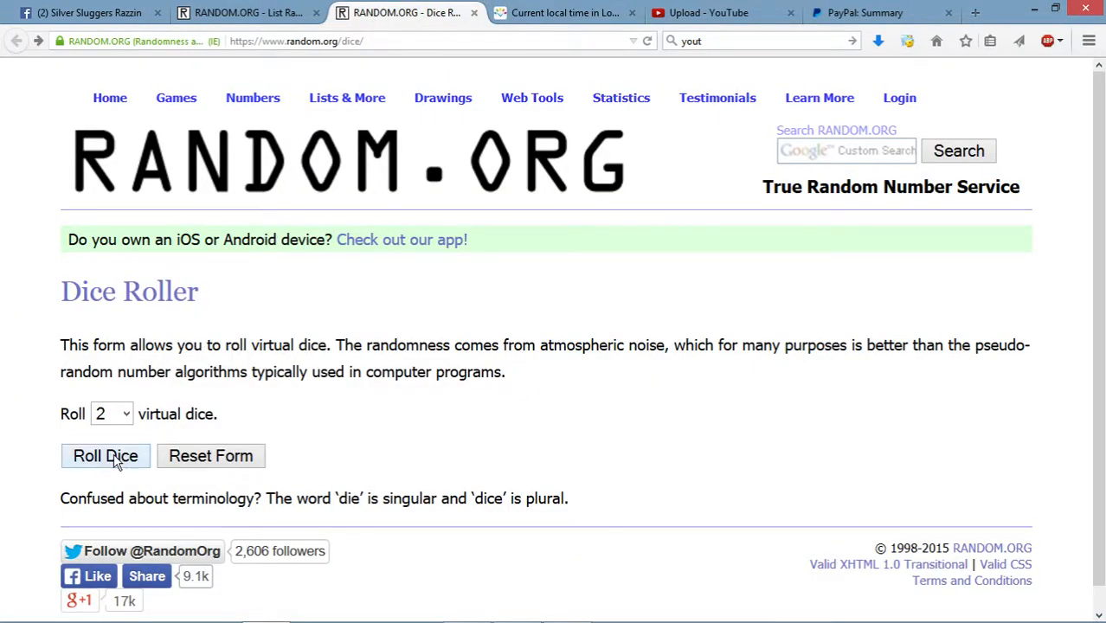
{"action": "left_click", "coordinate": [105, 457]}
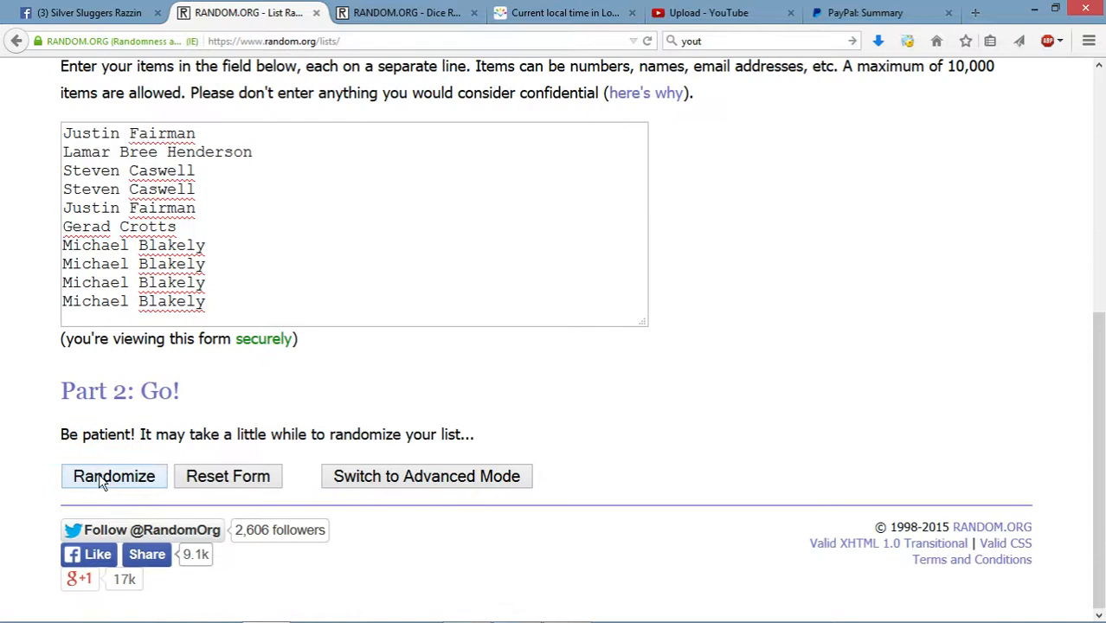
- Randomize the ten-name list and reshuffle it up to the fourth time
{"action": "left_click", "coordinate": [115, 476]}
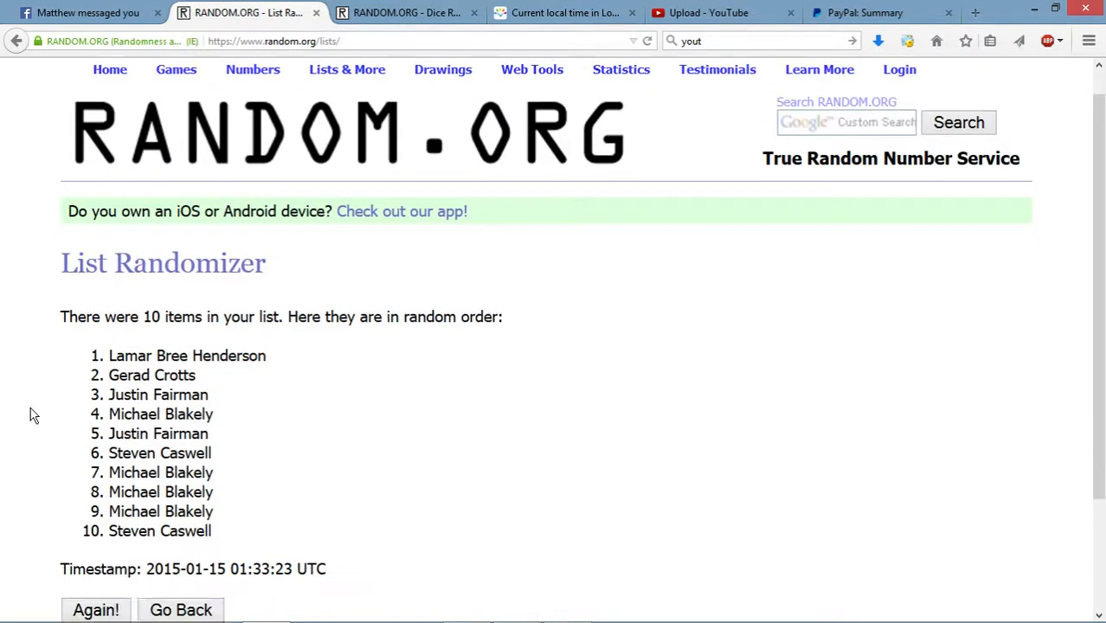
{"action": "scroll", "scroll_direction": "down", "scroll_amount": 3}
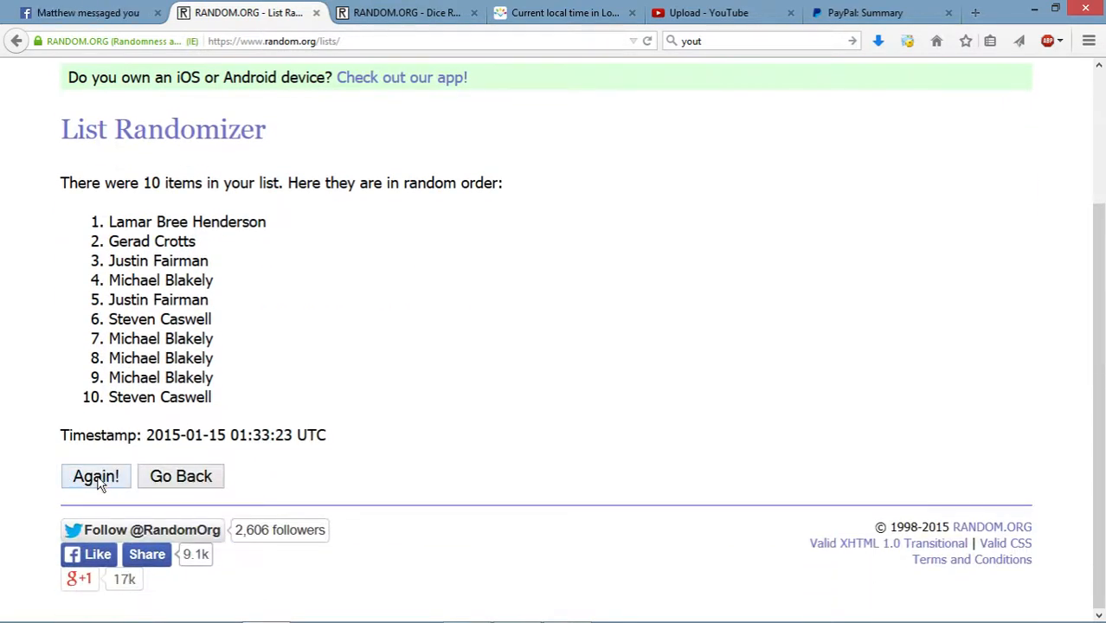
{"action": "left_click", "coordinate": [95, 476]}
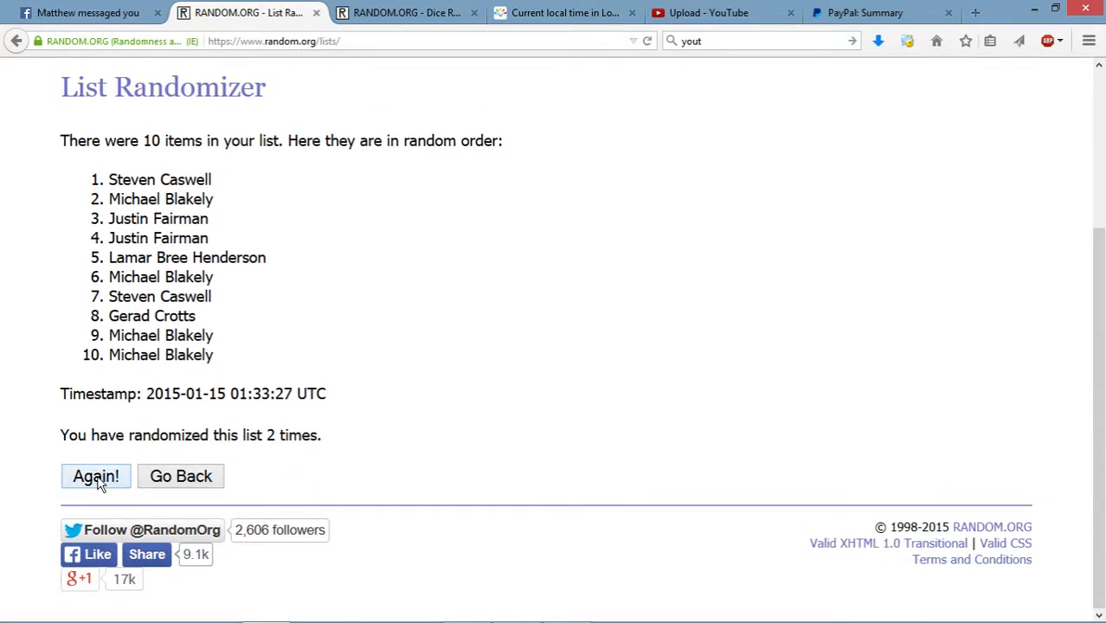
{"action": "left_click", "coordinate": [95, 476]}
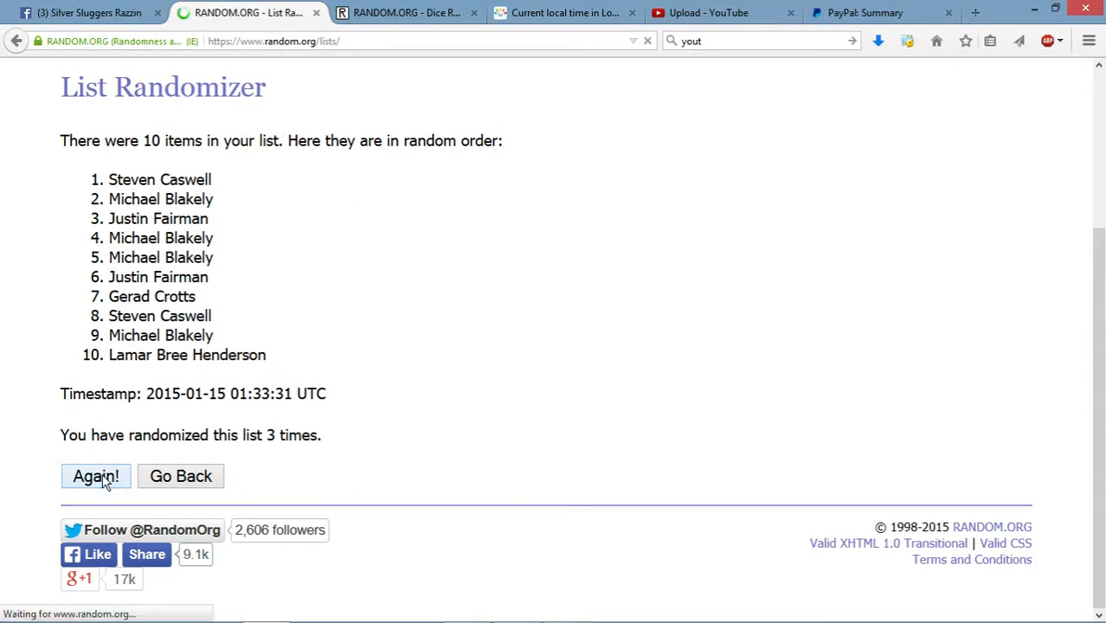
{"action": "left_click", "coordinate": [96, 476]}
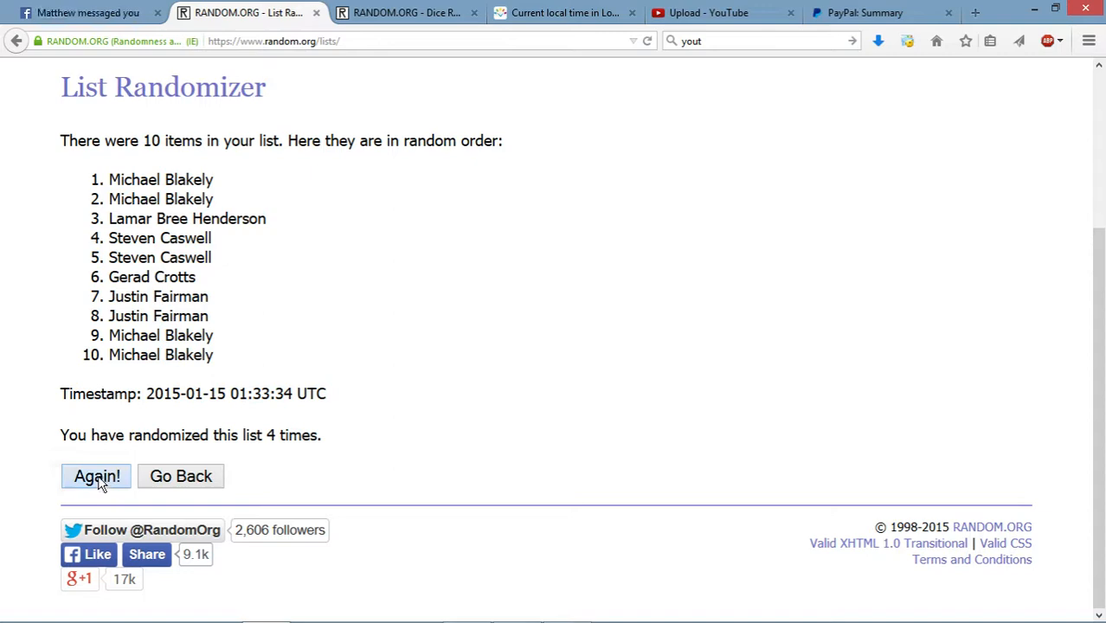
- Reshuffle the list through the seventh time, then bring up the Los Angeles clock
{"action": "left_click", "coordinate": [95, 476]}
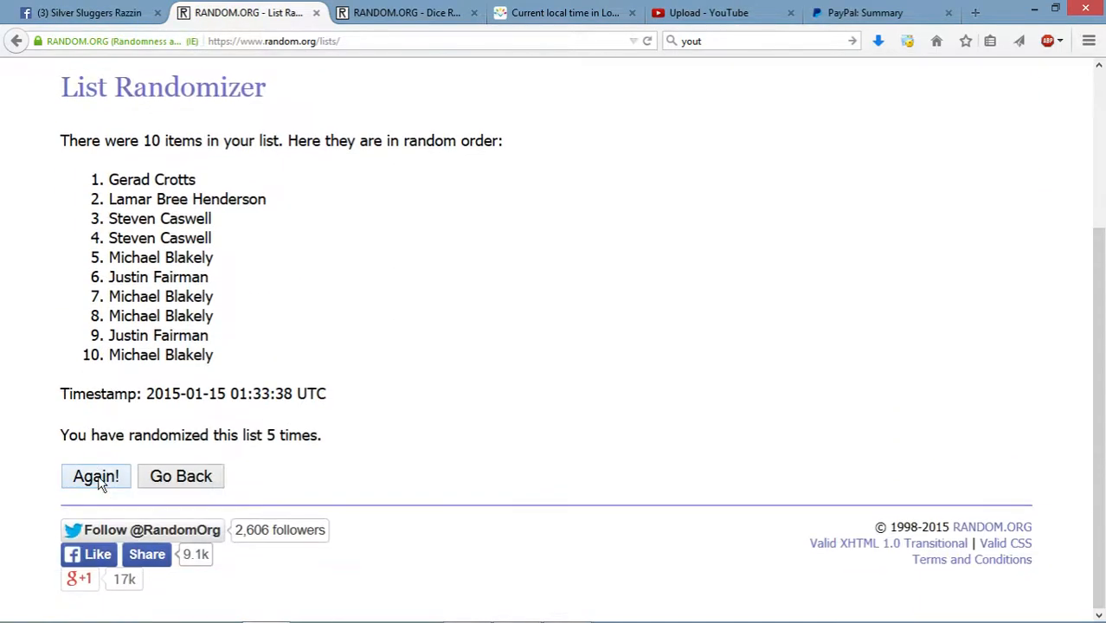
{"action": "left_click", "coordinate": [96, 476]}
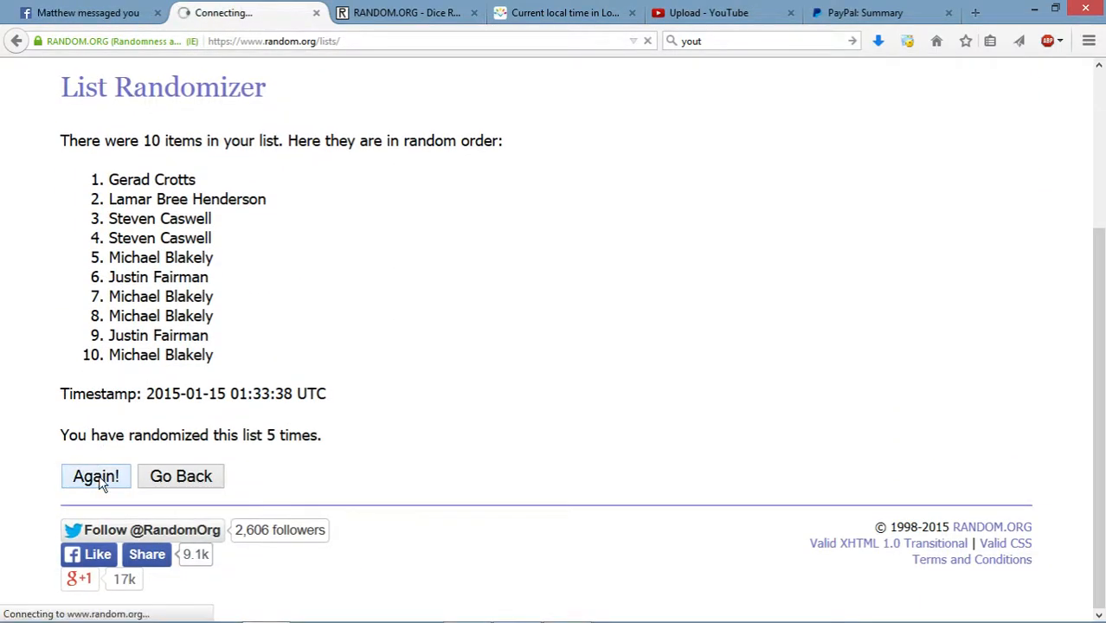
{"action": "left_click", "coordinate": [95, 476]}
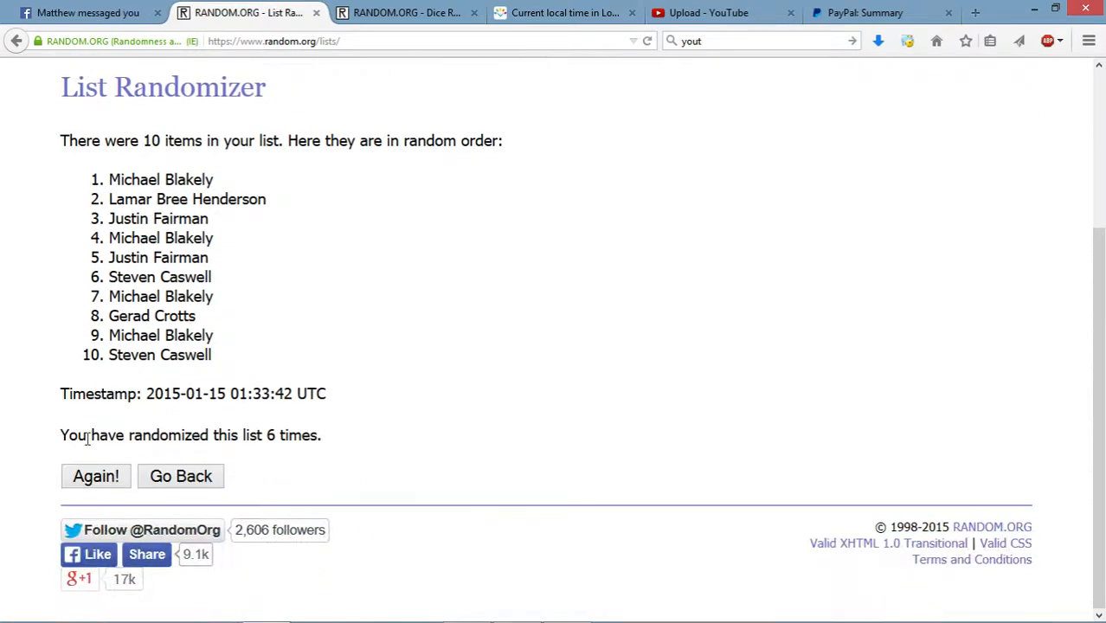
{"action": "left_click", "coordinate": [96, 476]}
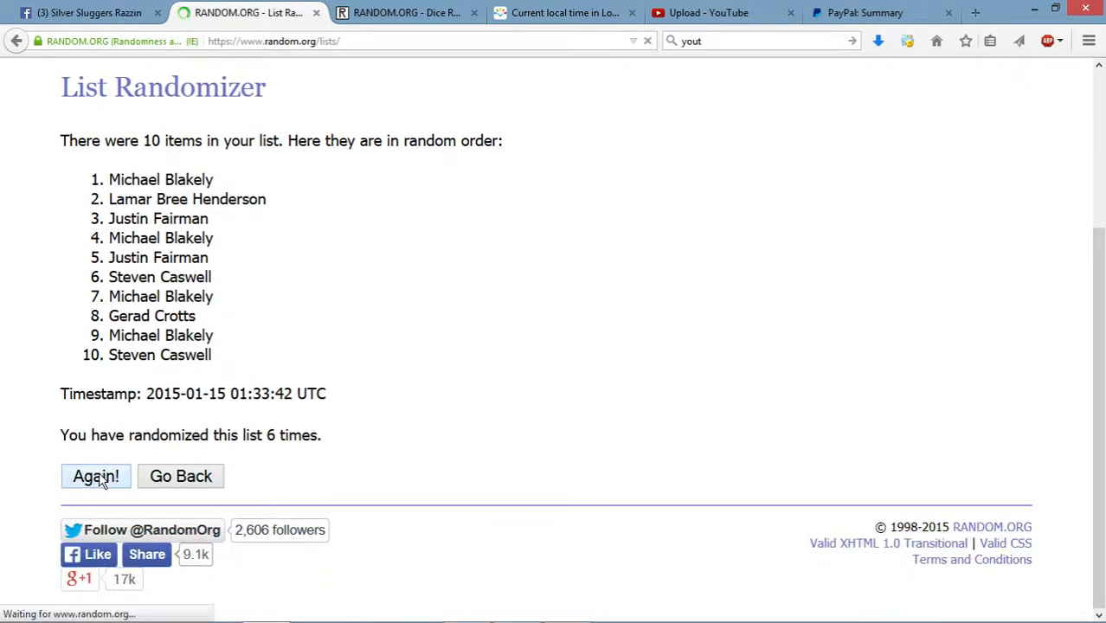
{"action": "left_click", "coordinate": [95, 476]}
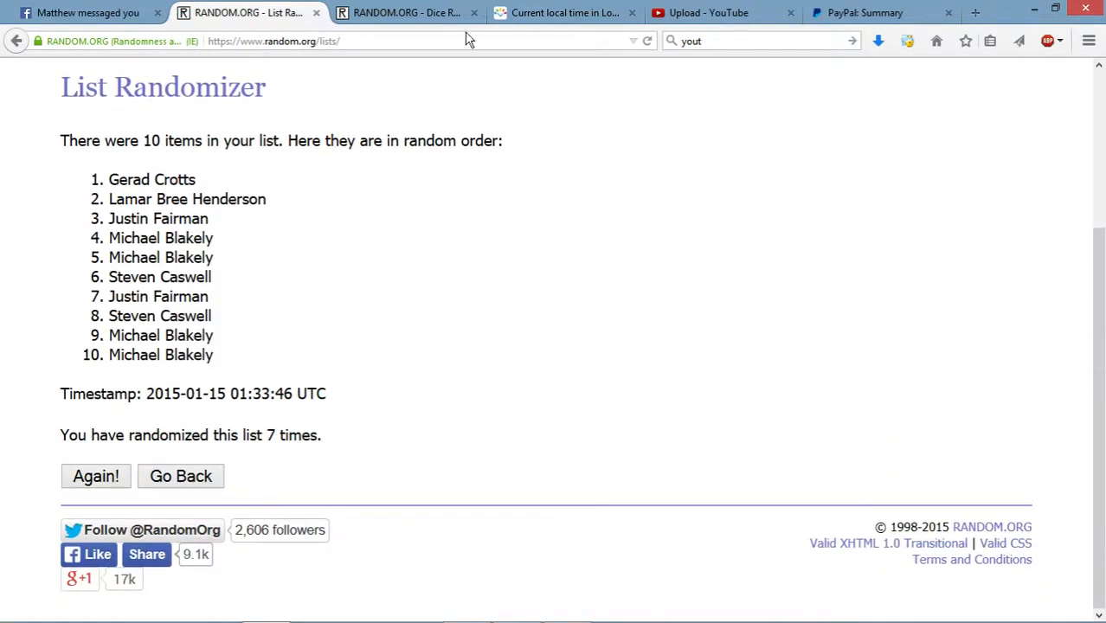
{"action": "left_click", "coordinate": [563, 13]}
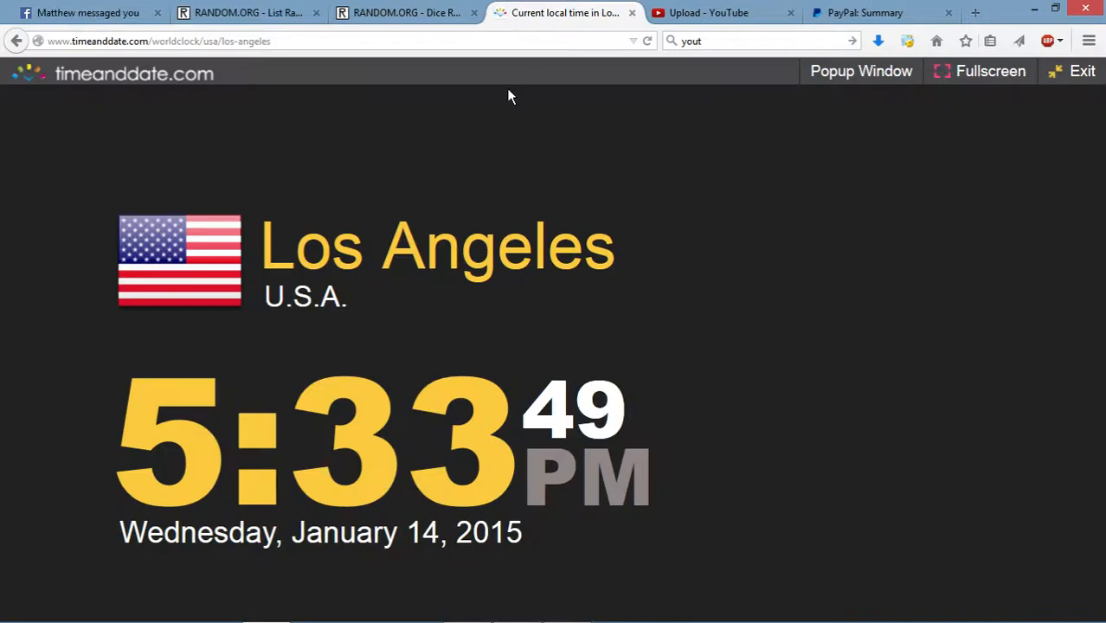
{"action": "left_click", "coordinate": [407, 13]}
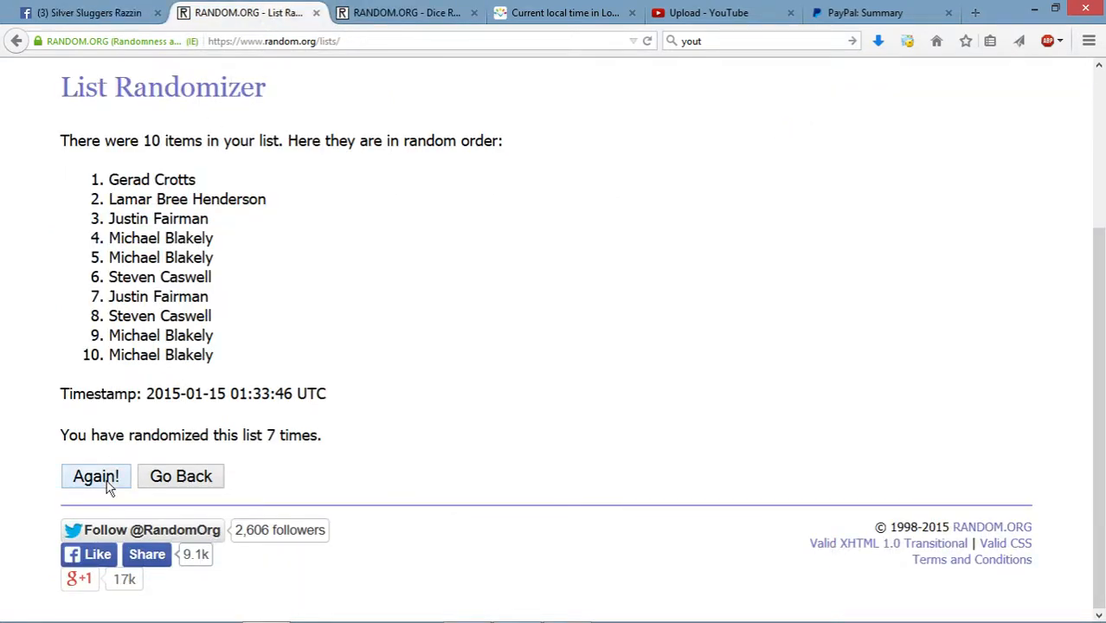
{"action": "left_click", "coordinate": [95, 476]}
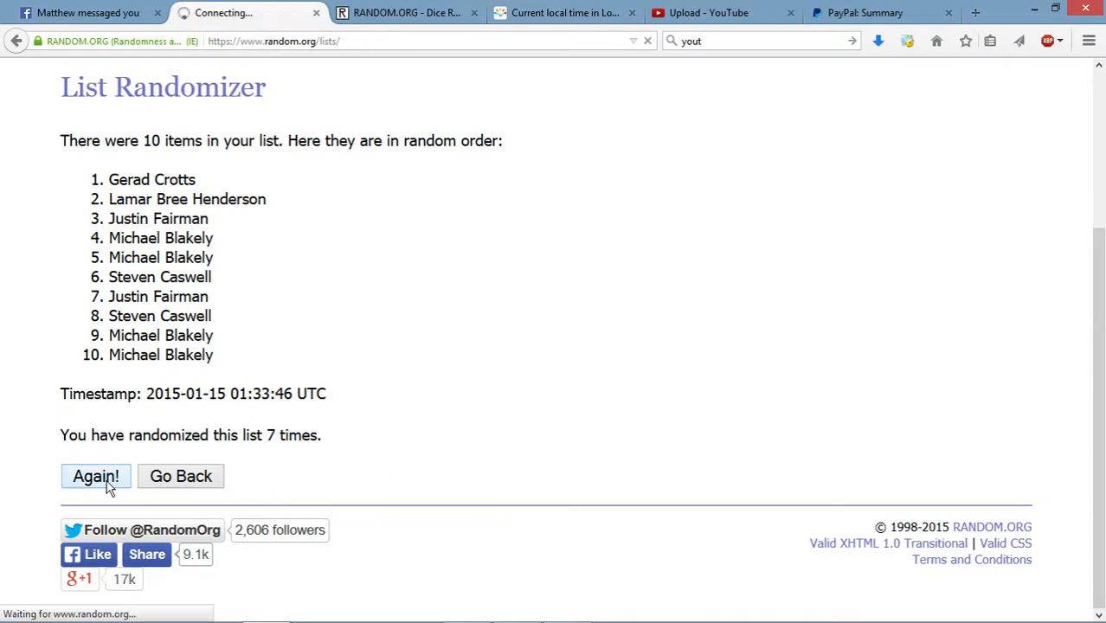
{"action": "left_click", "coordinate": [95, 476]}
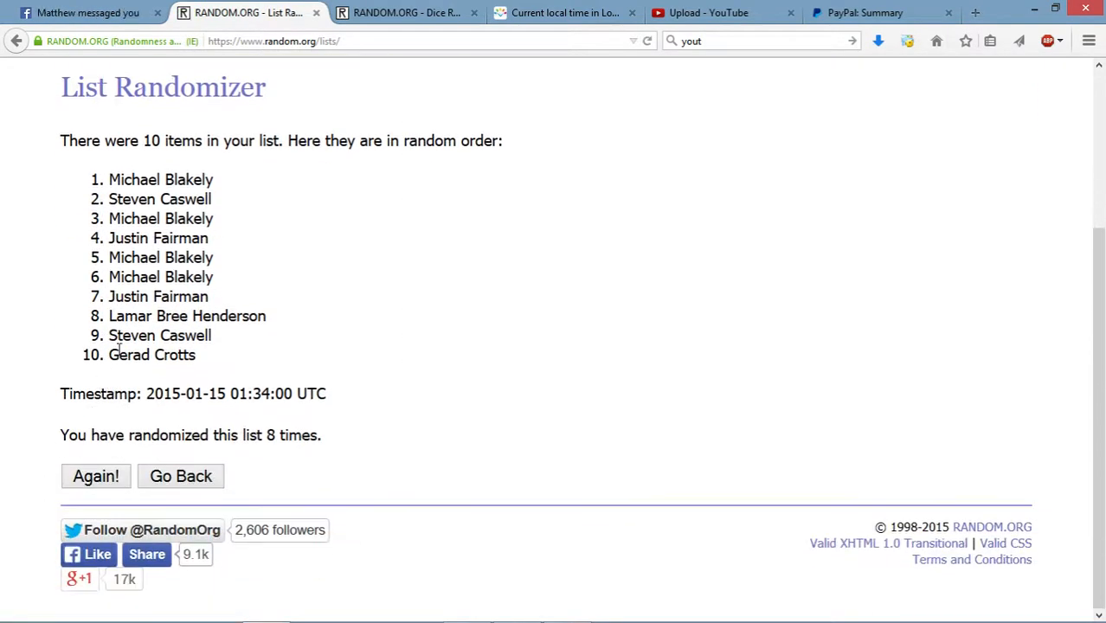
{"action": "left_click_drag", "start_coordinate": [118, 178], "coordinate": [213, 178]}
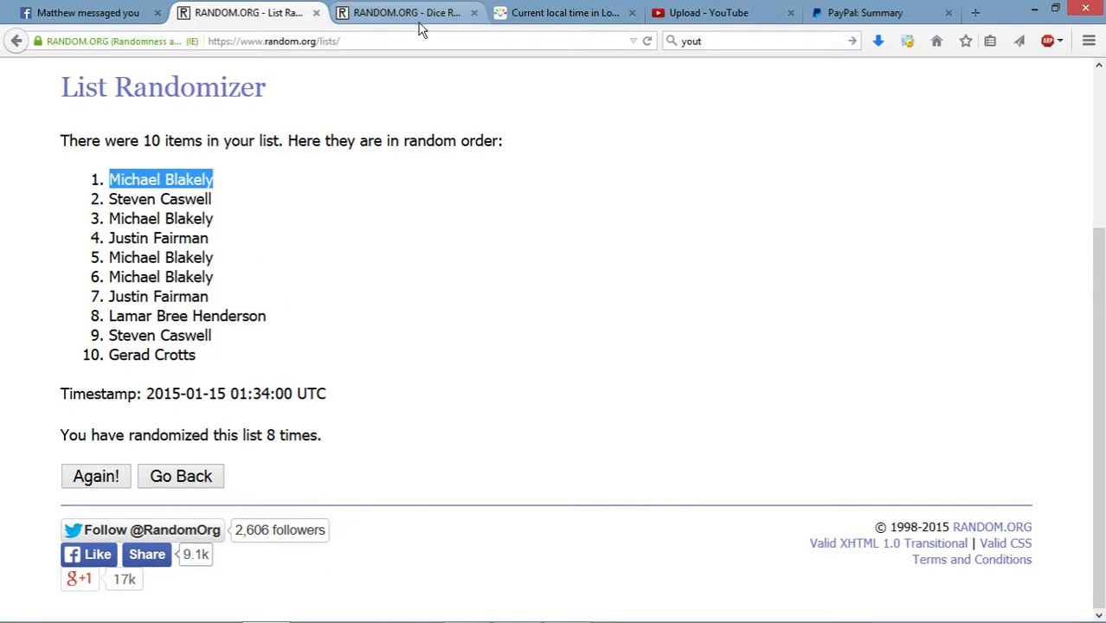
- Review the dice roll result and the Los Angeles clock, then return to the break post
{"action": "left_click", "coordinate": [398, 14]}
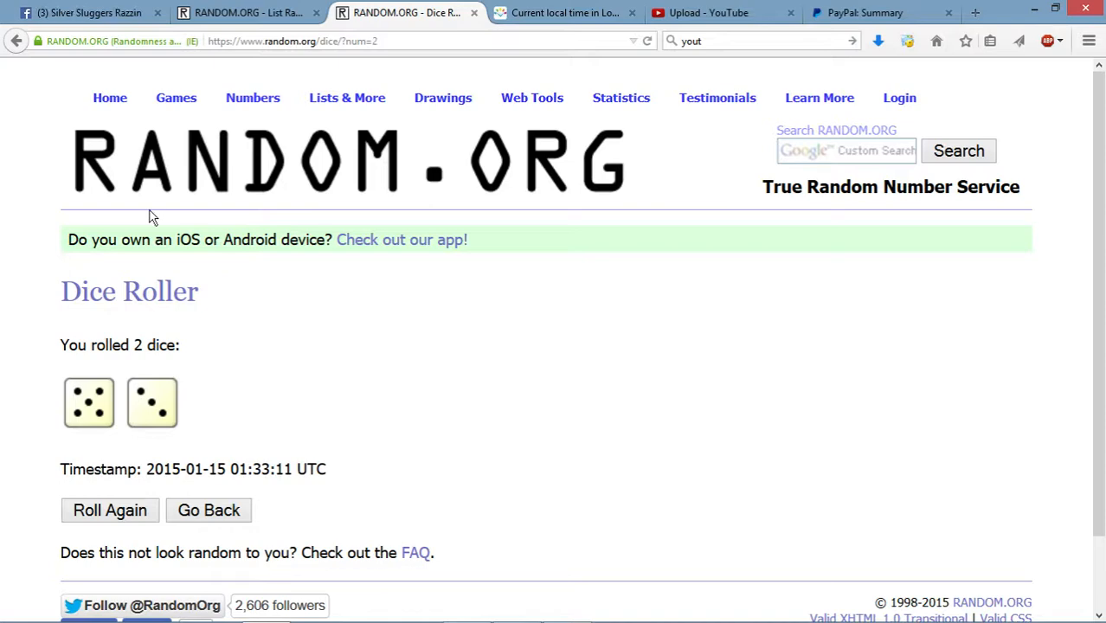
{"action": "left_click", "coordinate": [562, 14]}
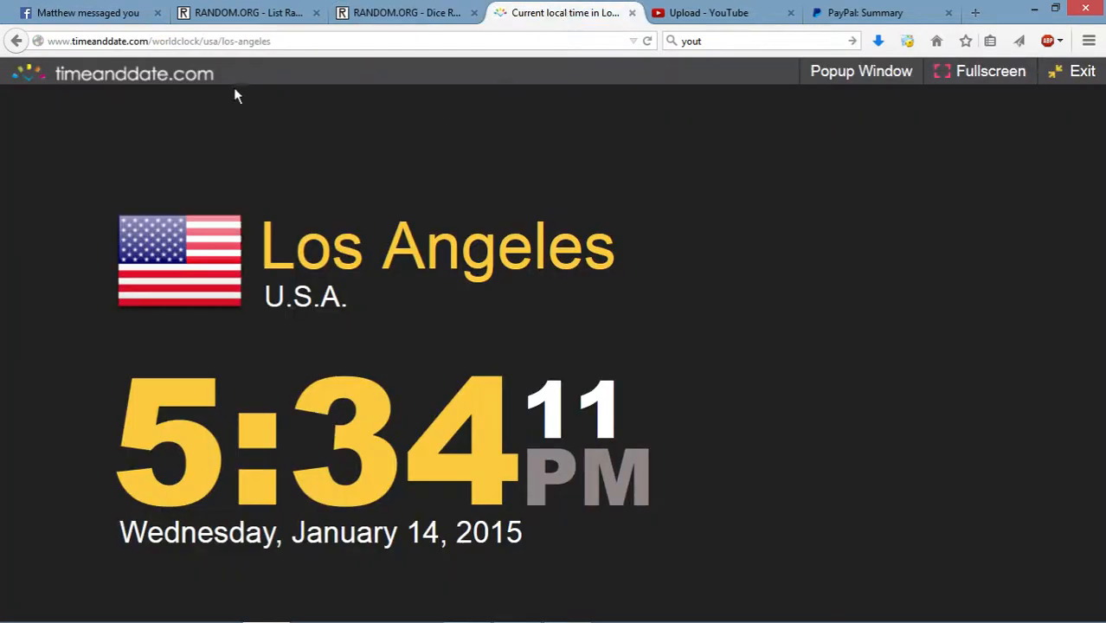
{"action": "left_click", "coordinate": [78, 14]}
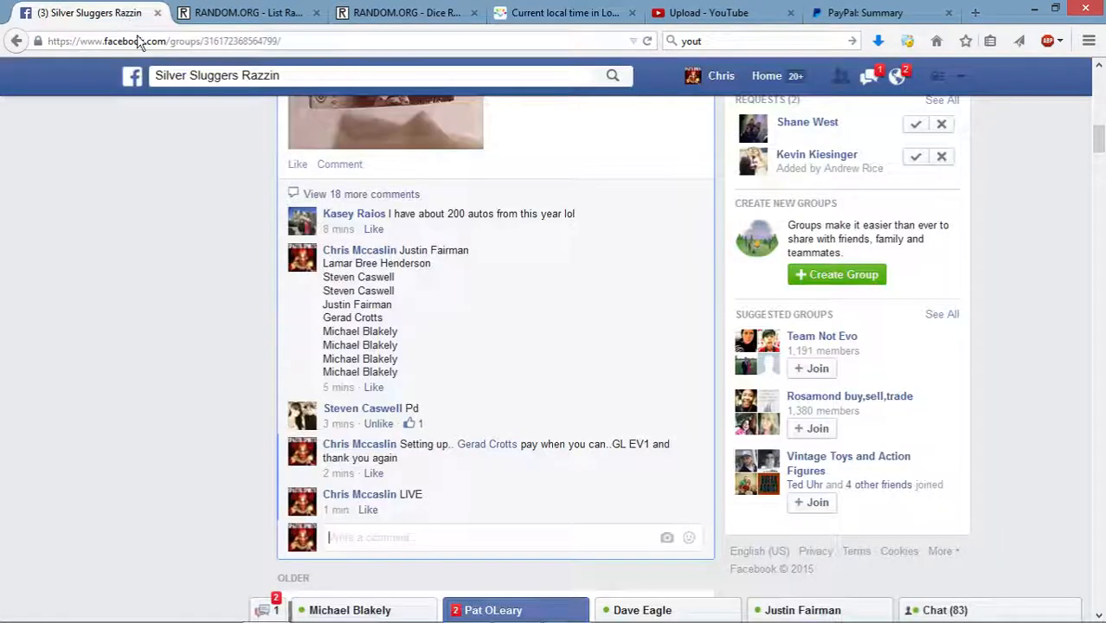
- Post a 'done' comment under the break post
{"action": "left_click", "coordinate": [388, 537]}
{"action": "type", "text": "done"}
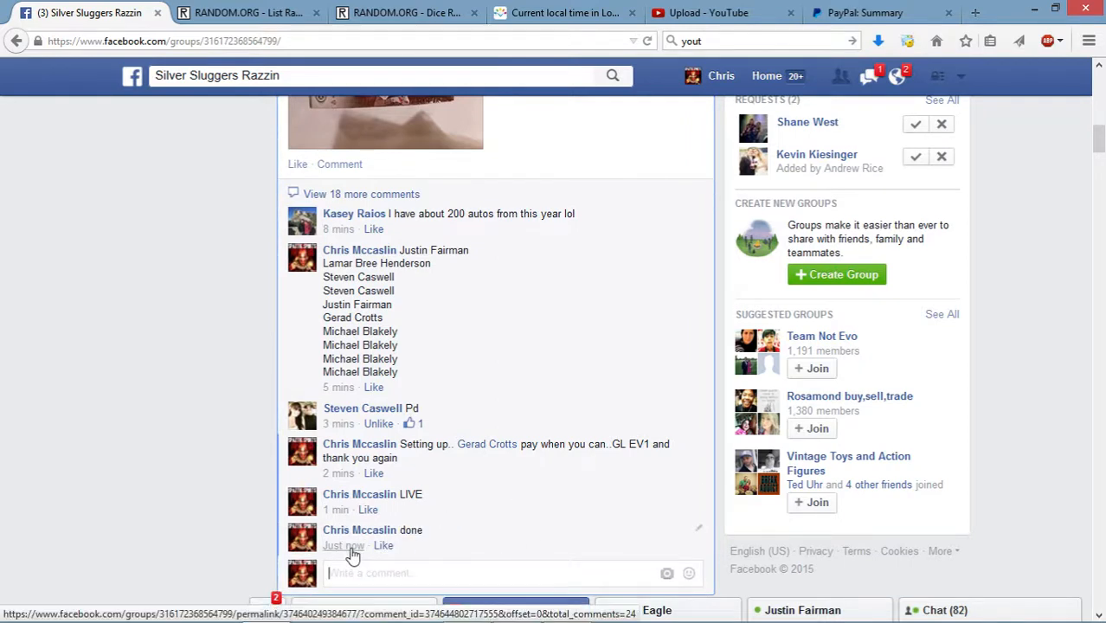
{"action": "mouse_move", "coordinate": [343, 545]}
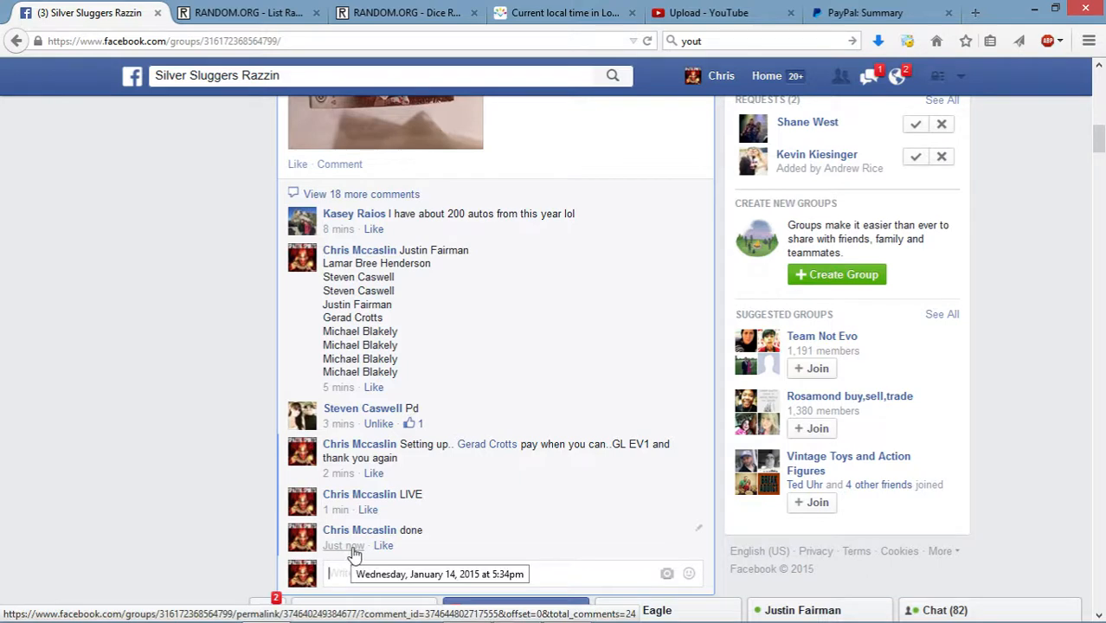